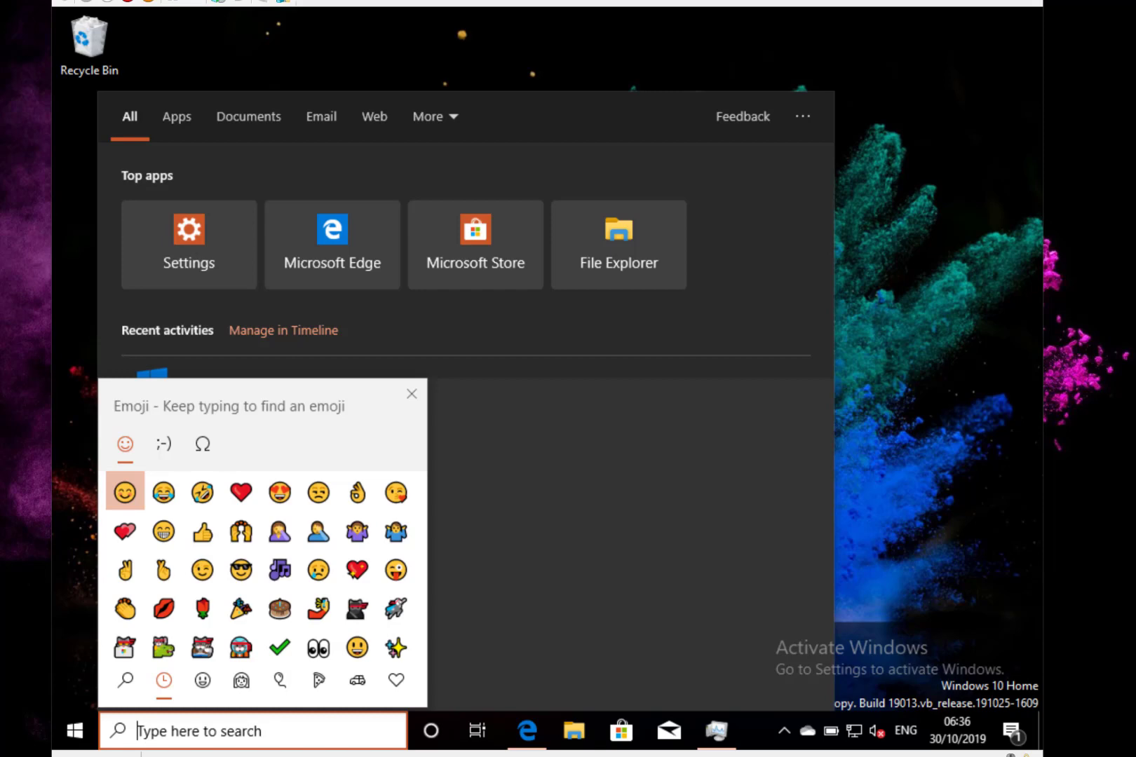
pyautogui.moveTo(213, 397)
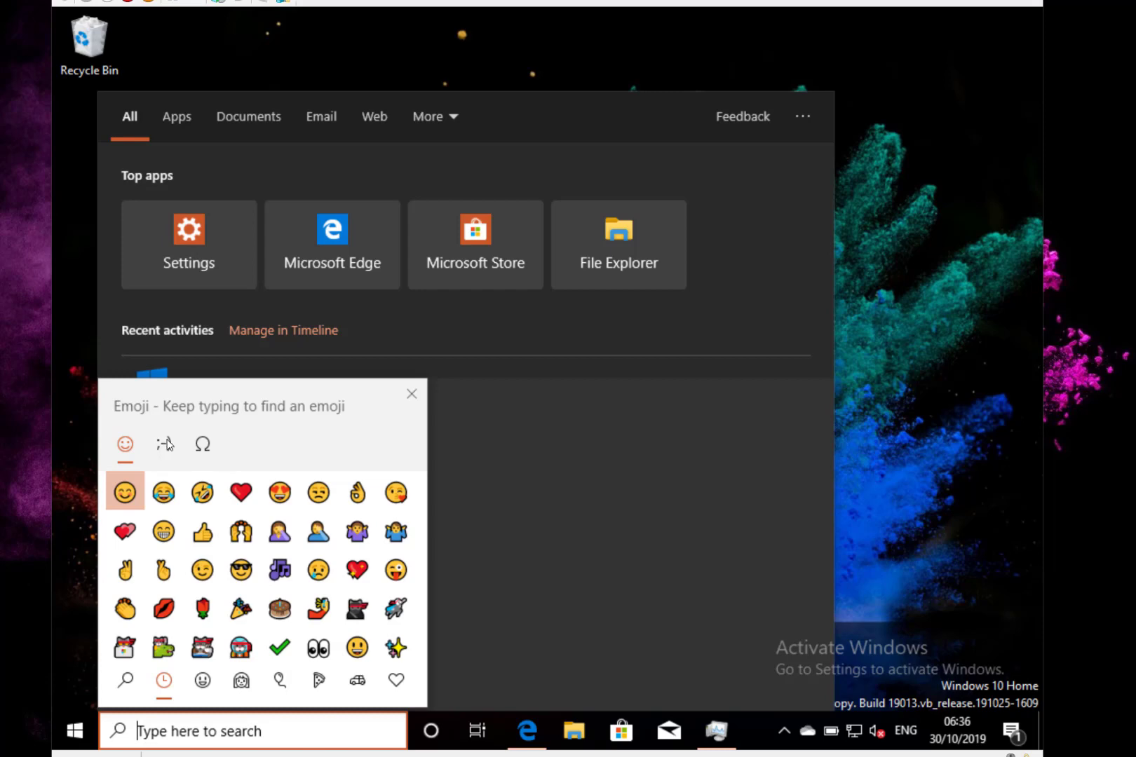
# Step: Insert the shrug kaomoji ¯\_(ツ)_/¯ from the Kaomoji collection into search, then dismiss the picker
pyautogui.click(163, 443)
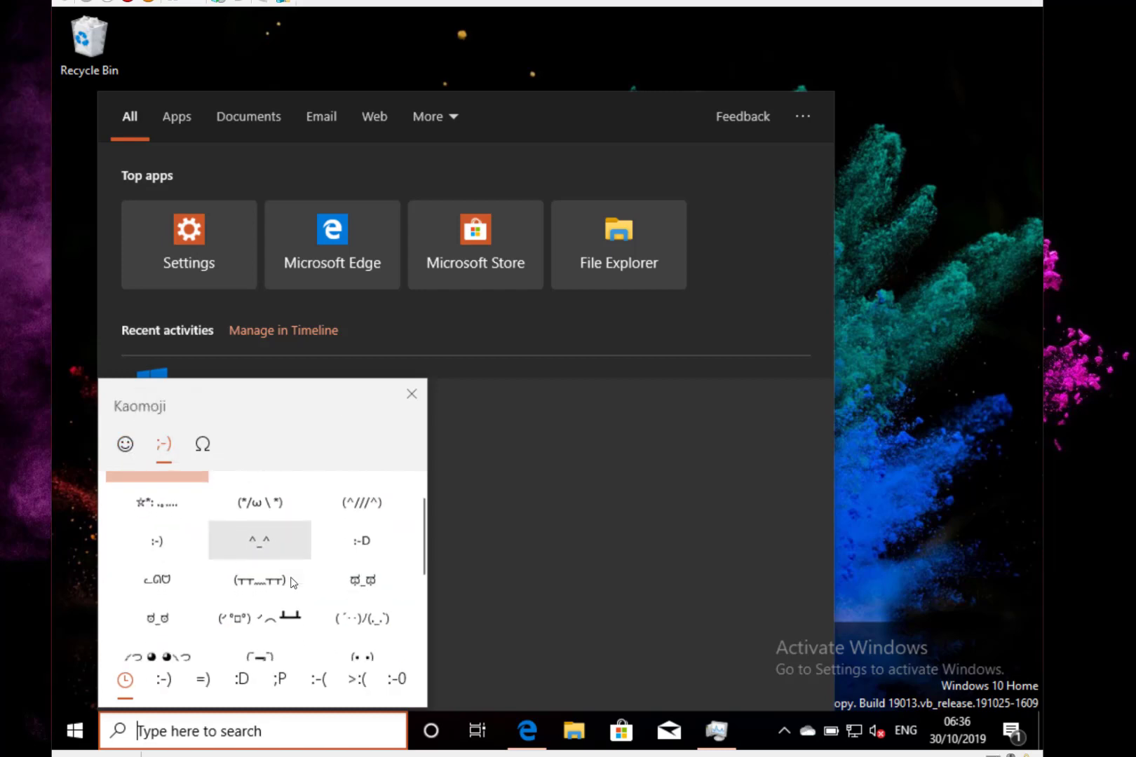
pyautogui.scroll(-3)
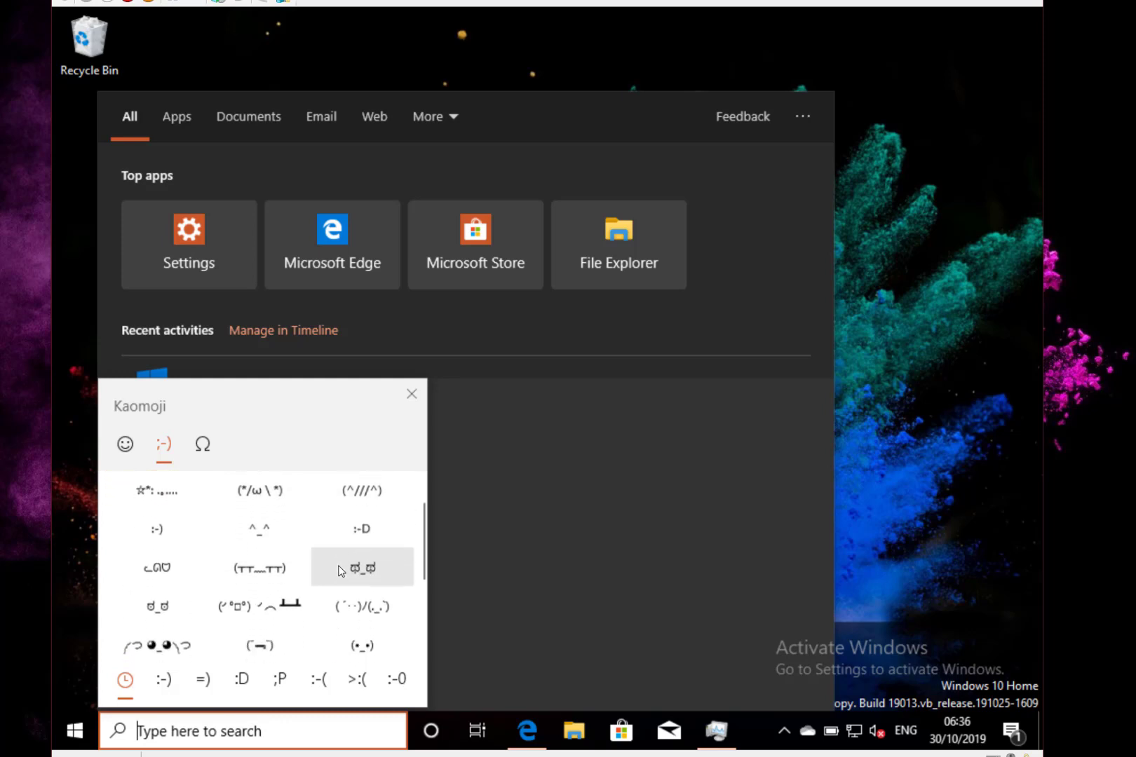
pyautogui.scroll(-3)
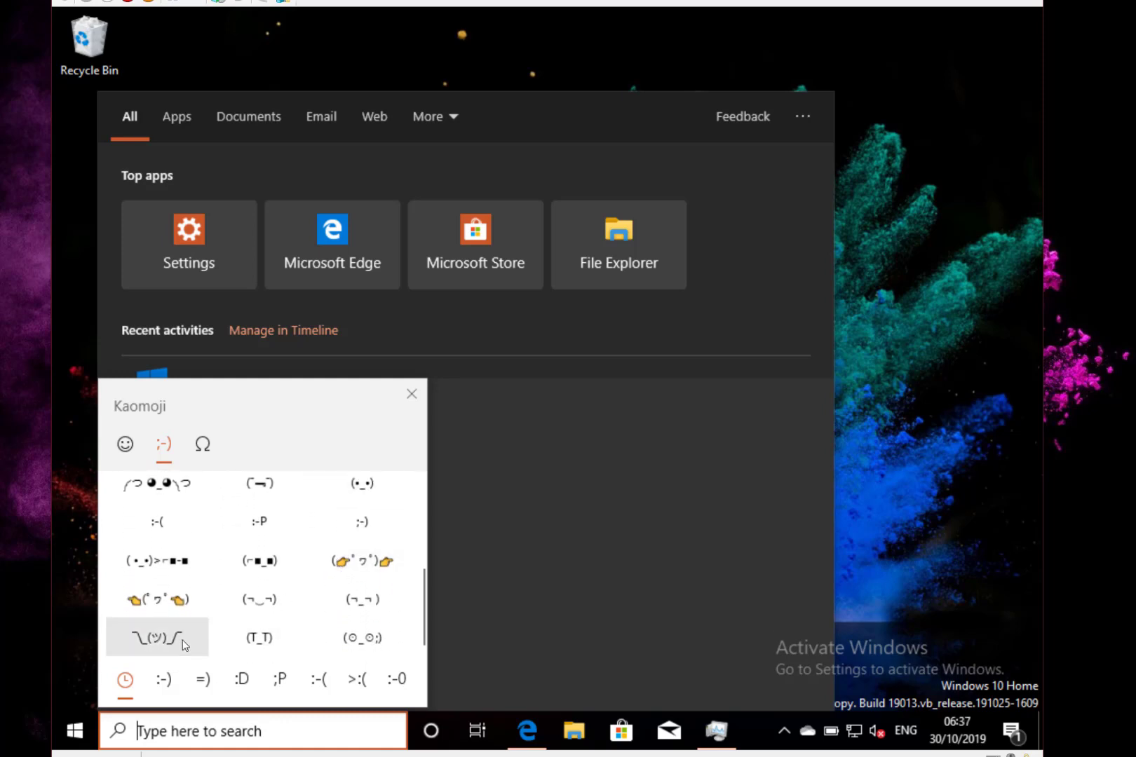
pyautogui.click(157, 637)
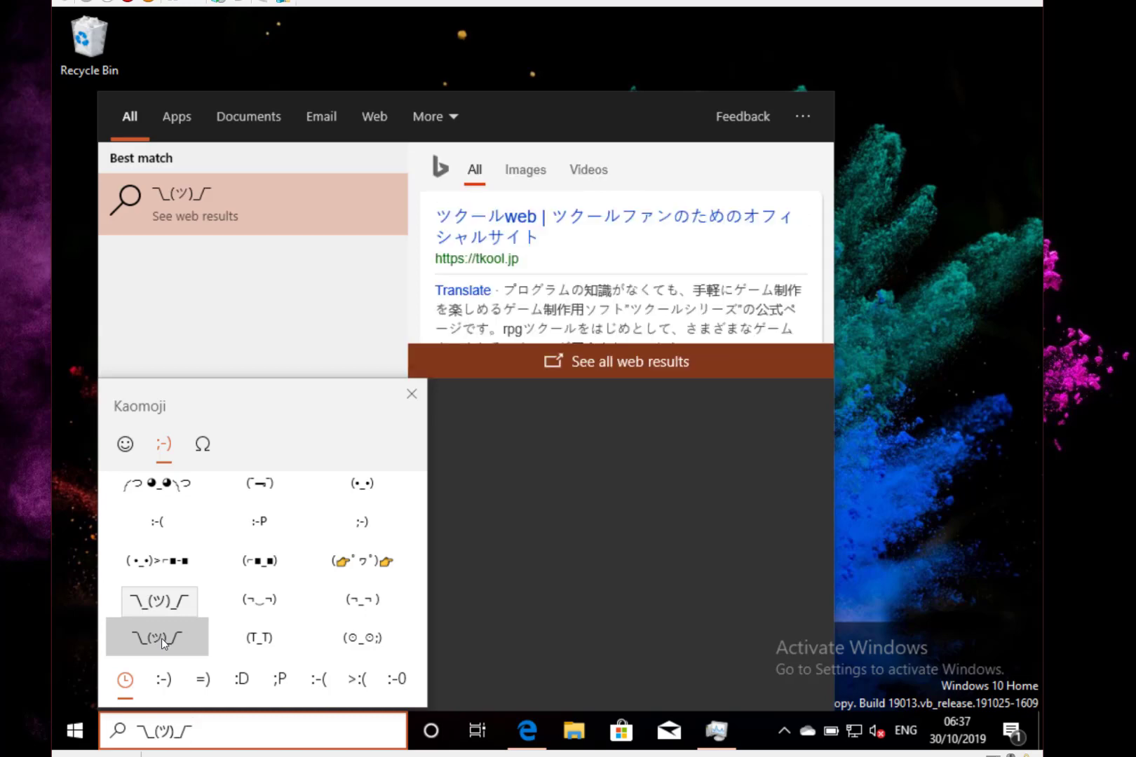
pyautogui.click(156, 637)
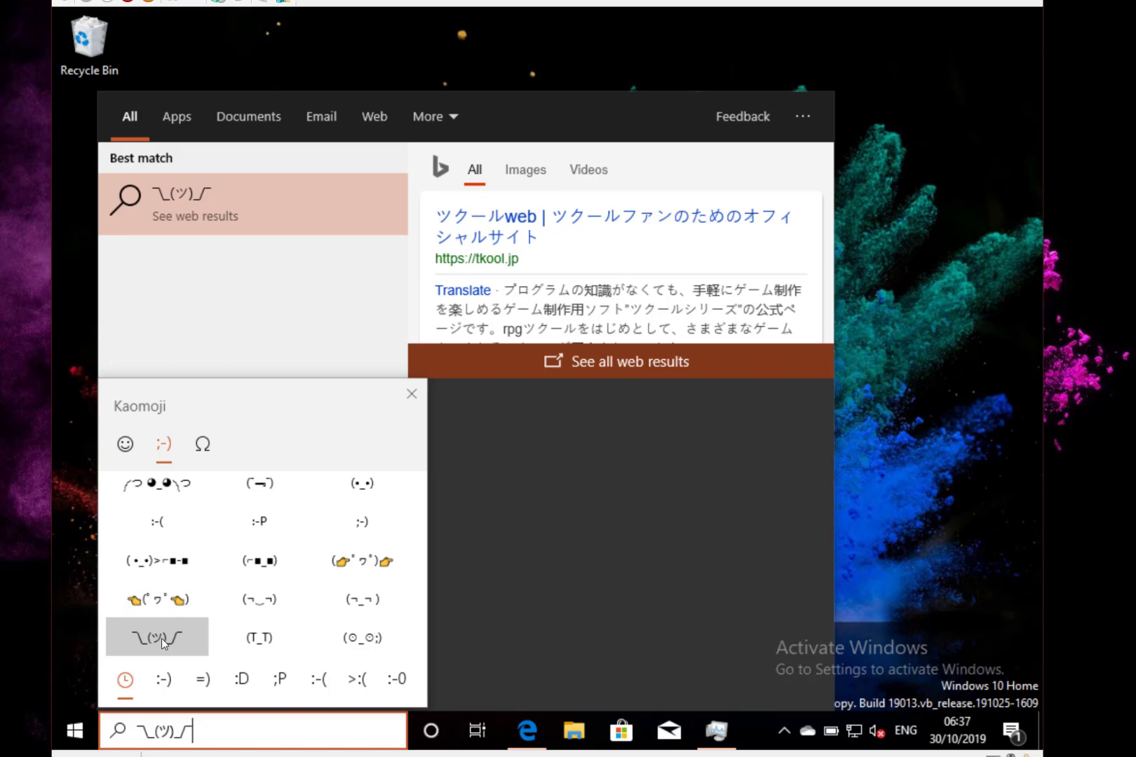
pyautogui.click(156, 637)
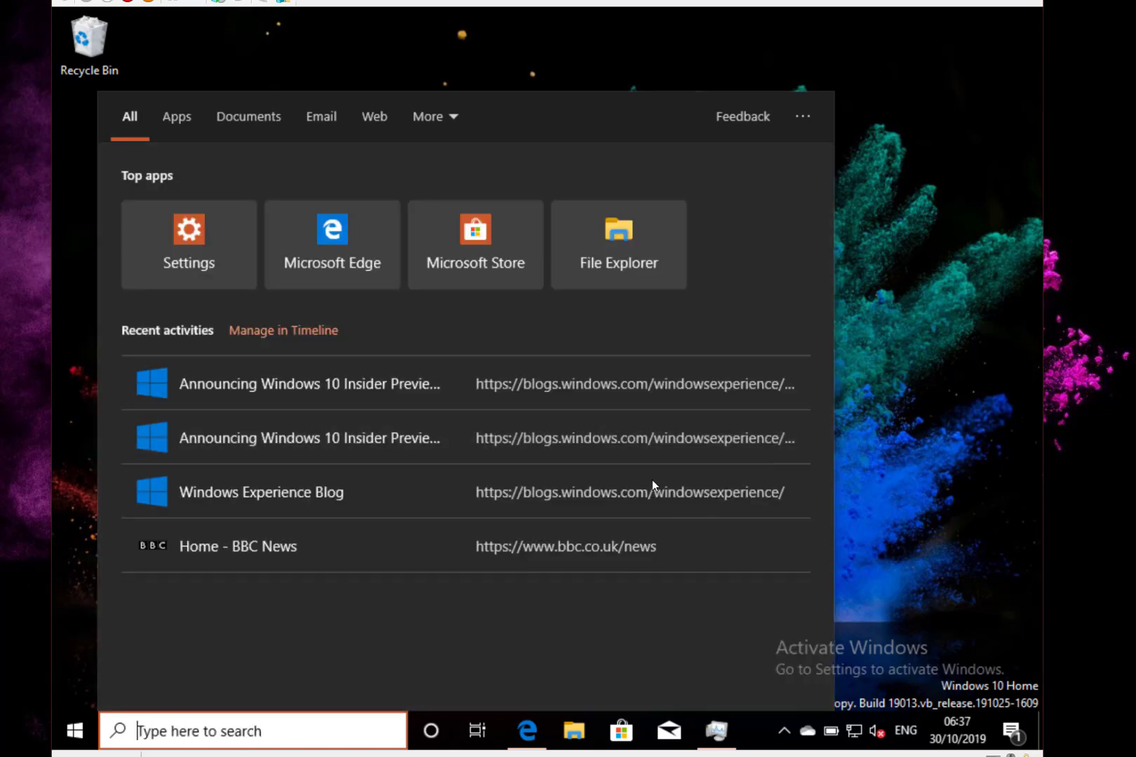
pyautogui.moveTo(504, 672)
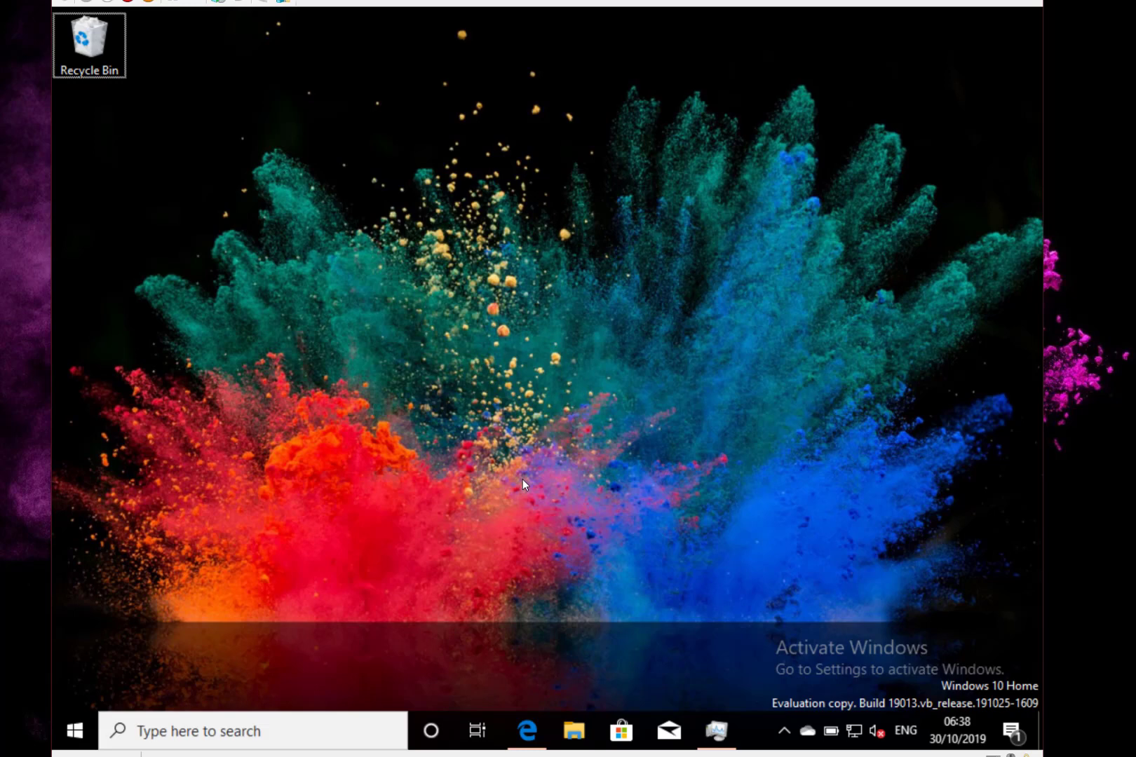
pyautogui.moveTo(61, 725)
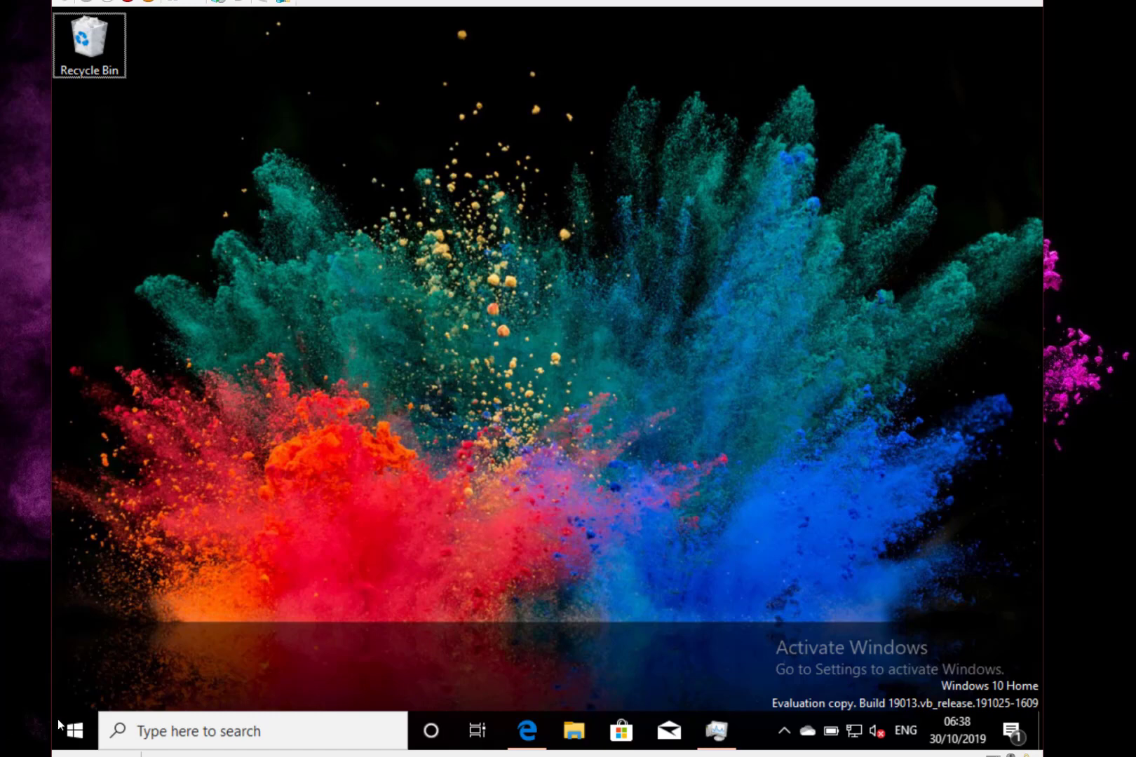
pyautogui.moveTo(92, 718)
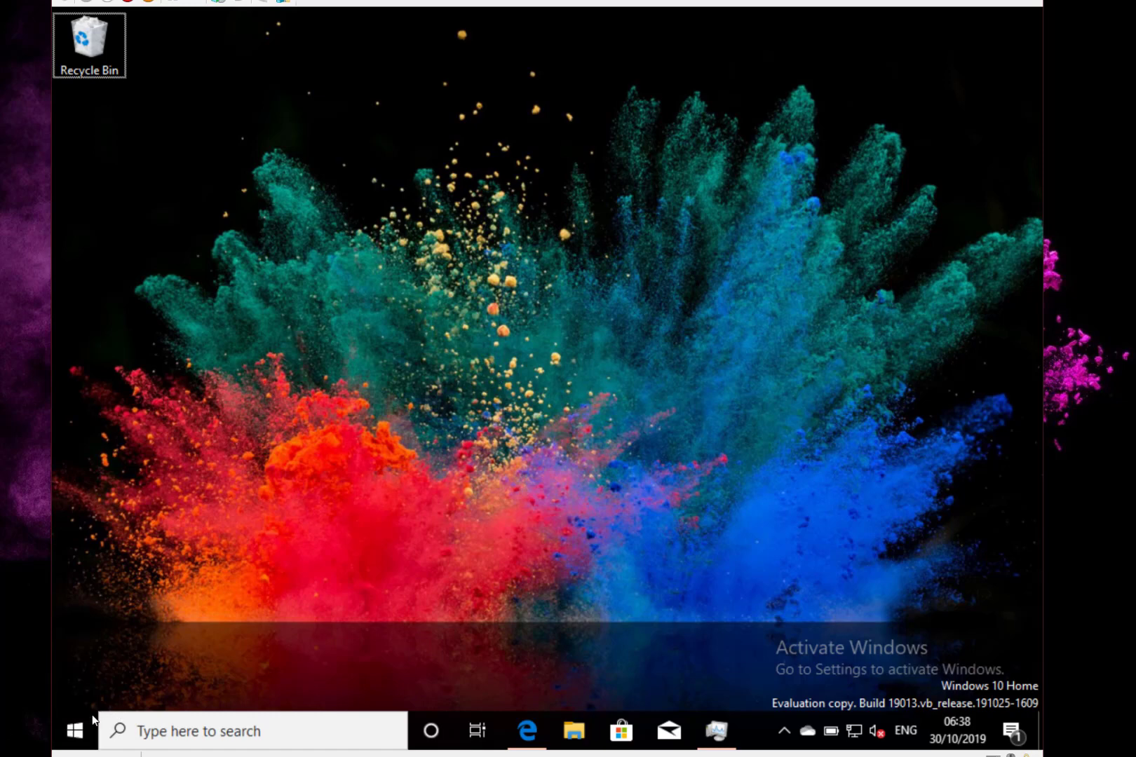
# Step: Open the Start menu showing the alphabetical app list and the Productivity and Explore tiles
pyautogui.click(73, 731)
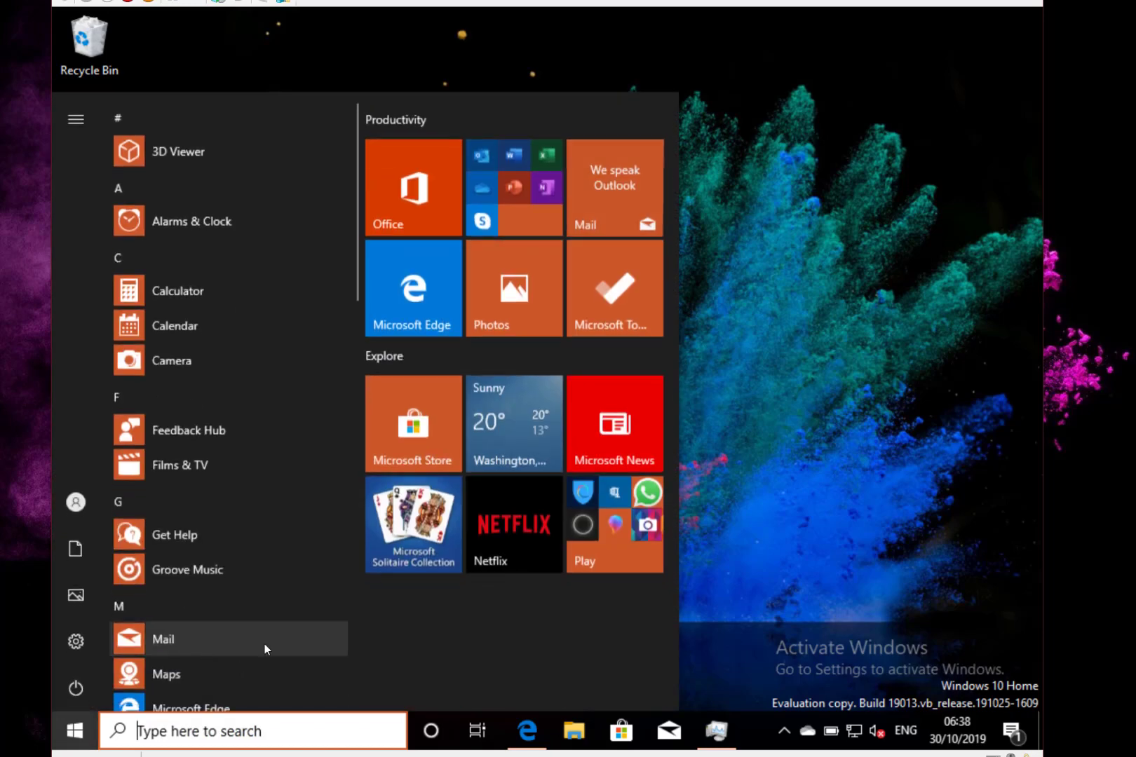
pyautogui.moveTo(449, 649)
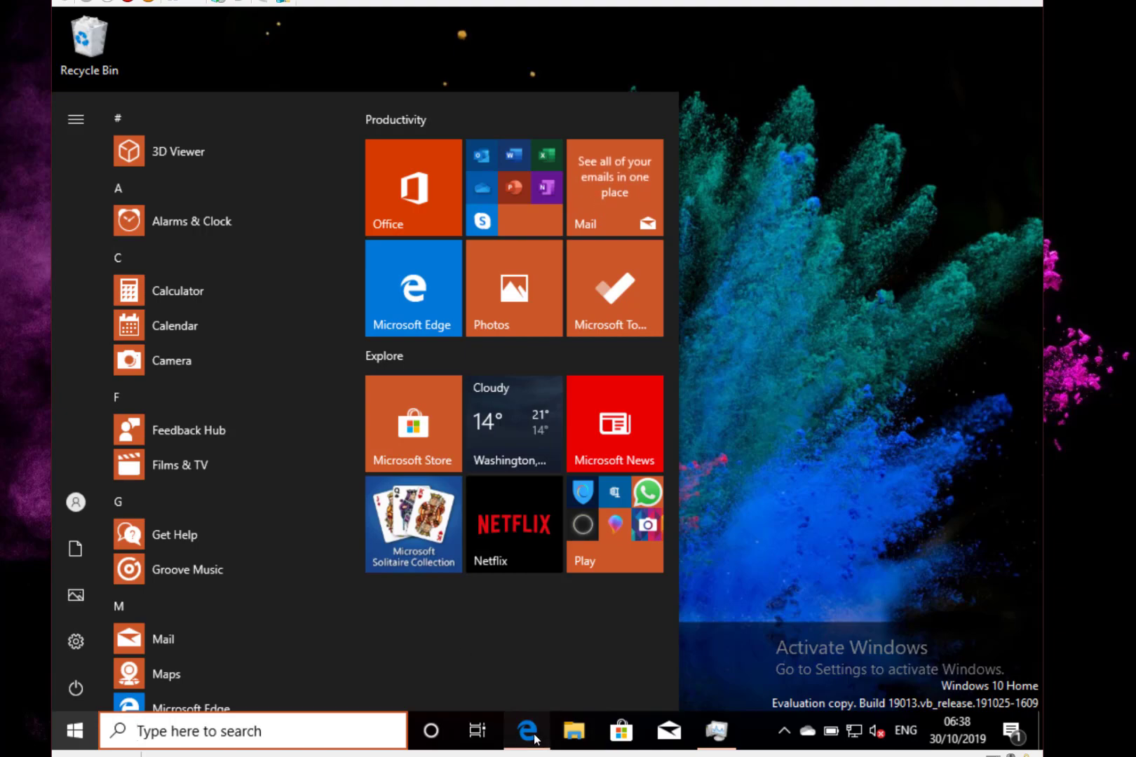
# Step: Switch to the Windows Insider post in Edge and scroll past the fixes to Known issues
pyautogui.click(508, 731)
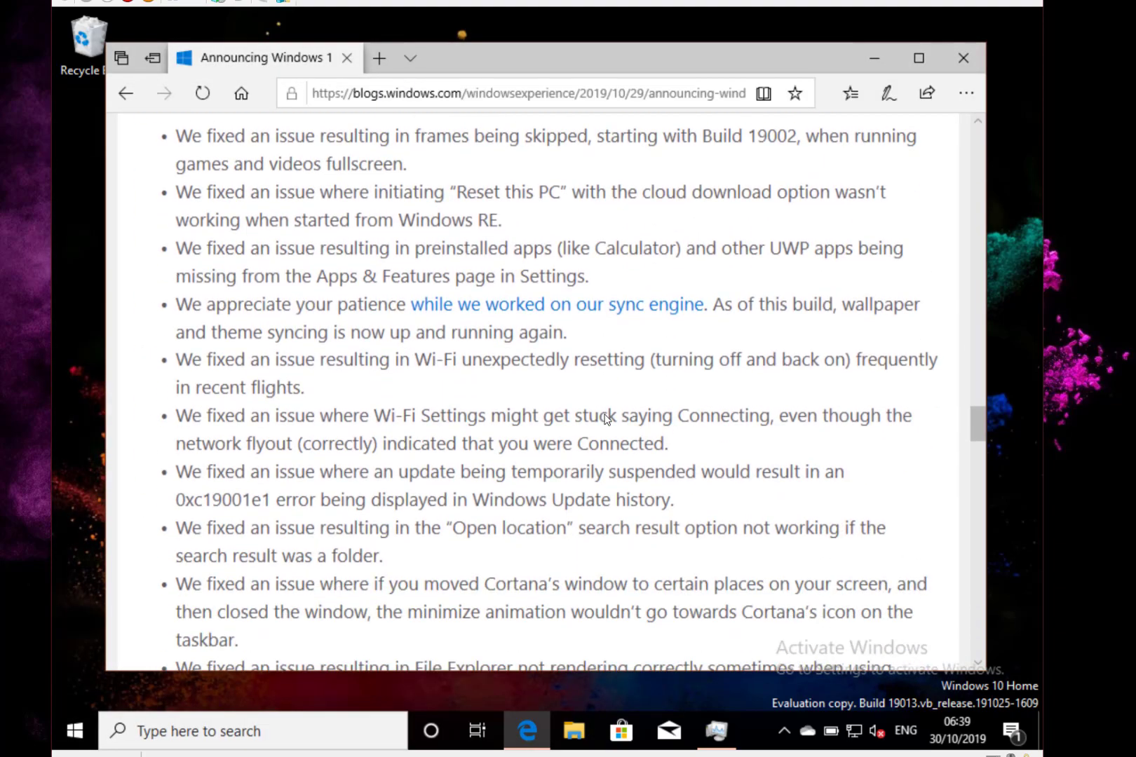
pyautogui.scroll(-3)
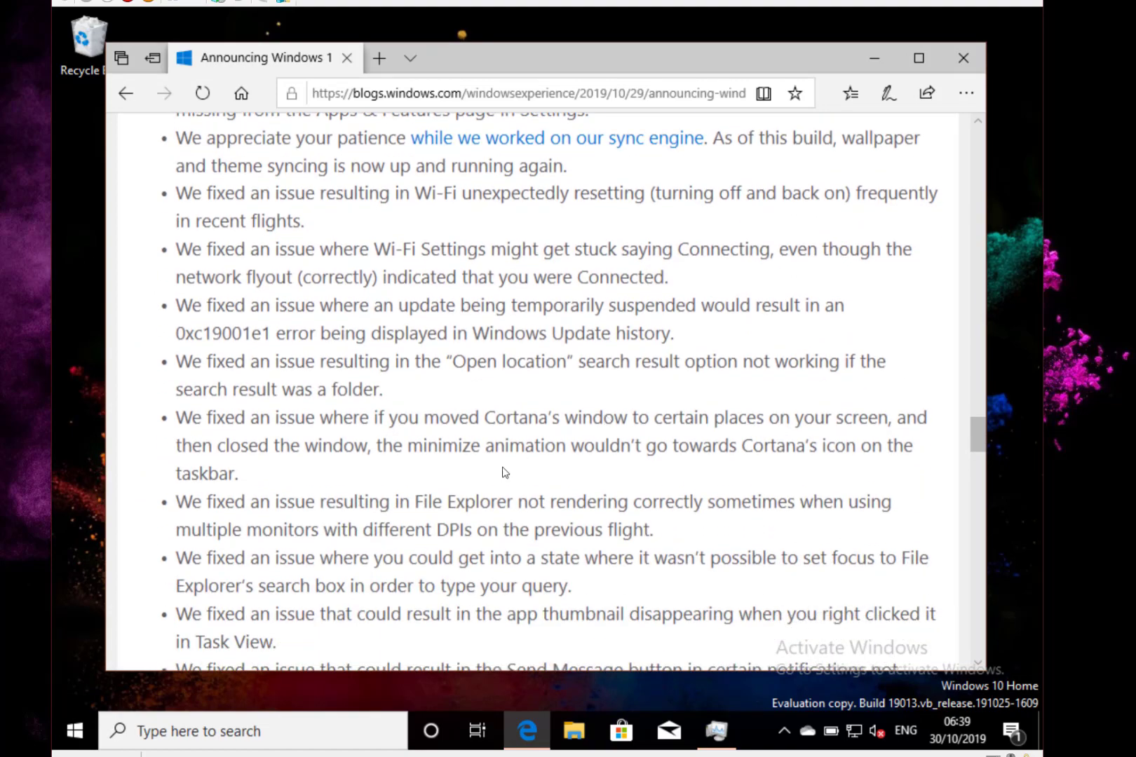
pyautogui.scroll(-3)
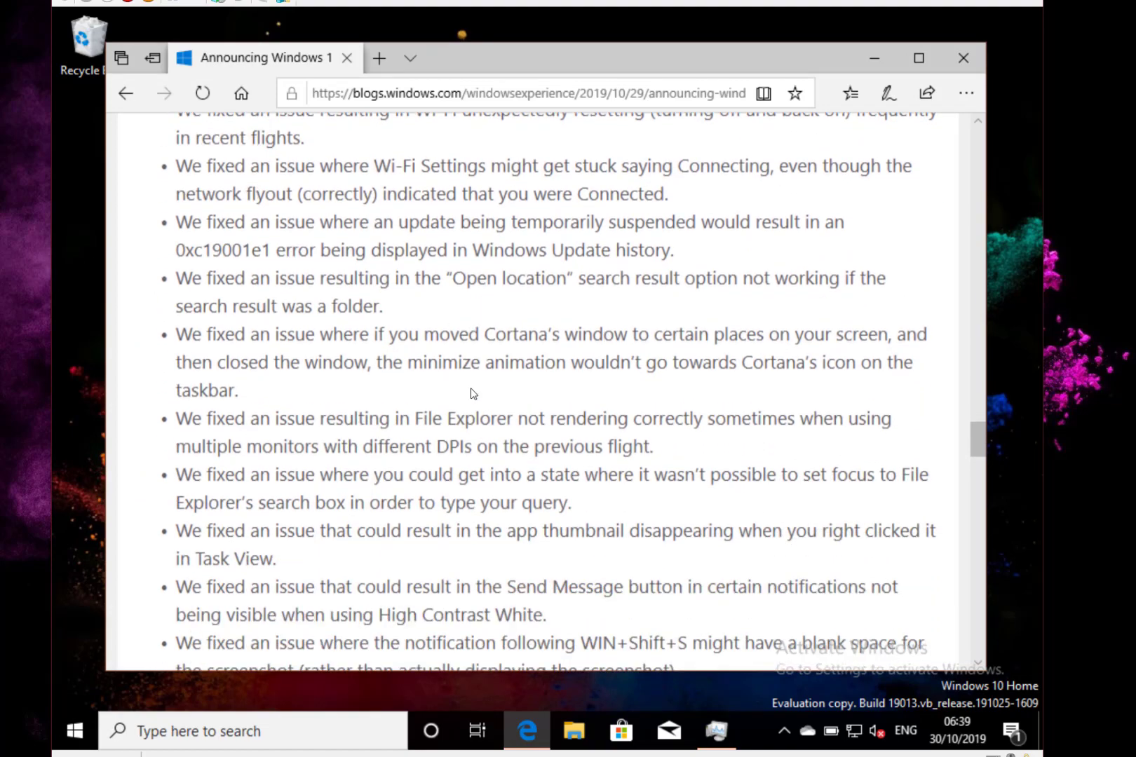
pyautogui.scroll(-3)
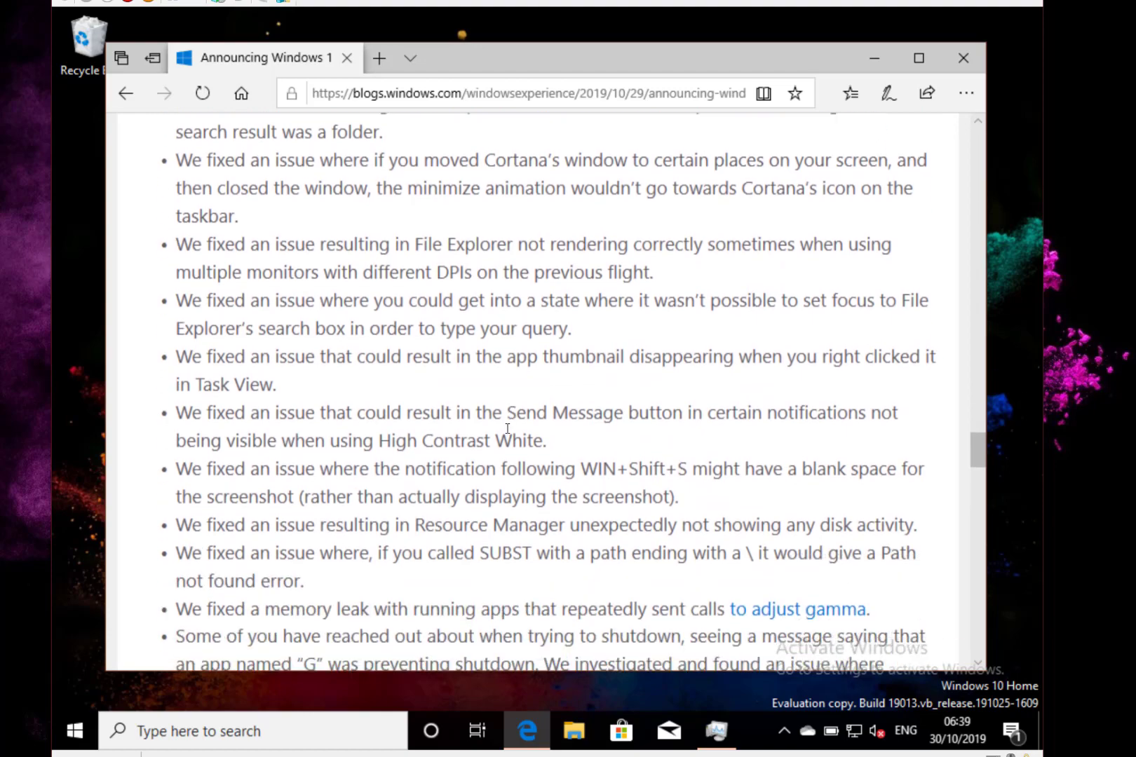
pyautogui.scroll(-3)
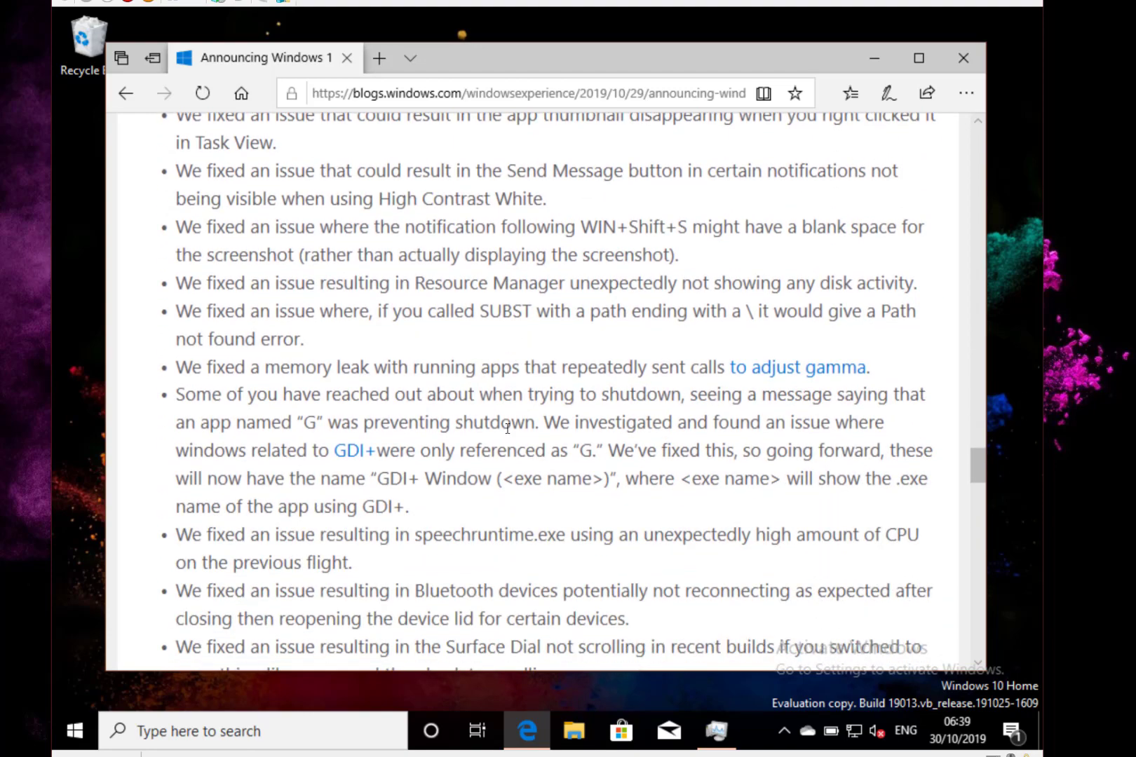
pyautogui.scroll(-3)
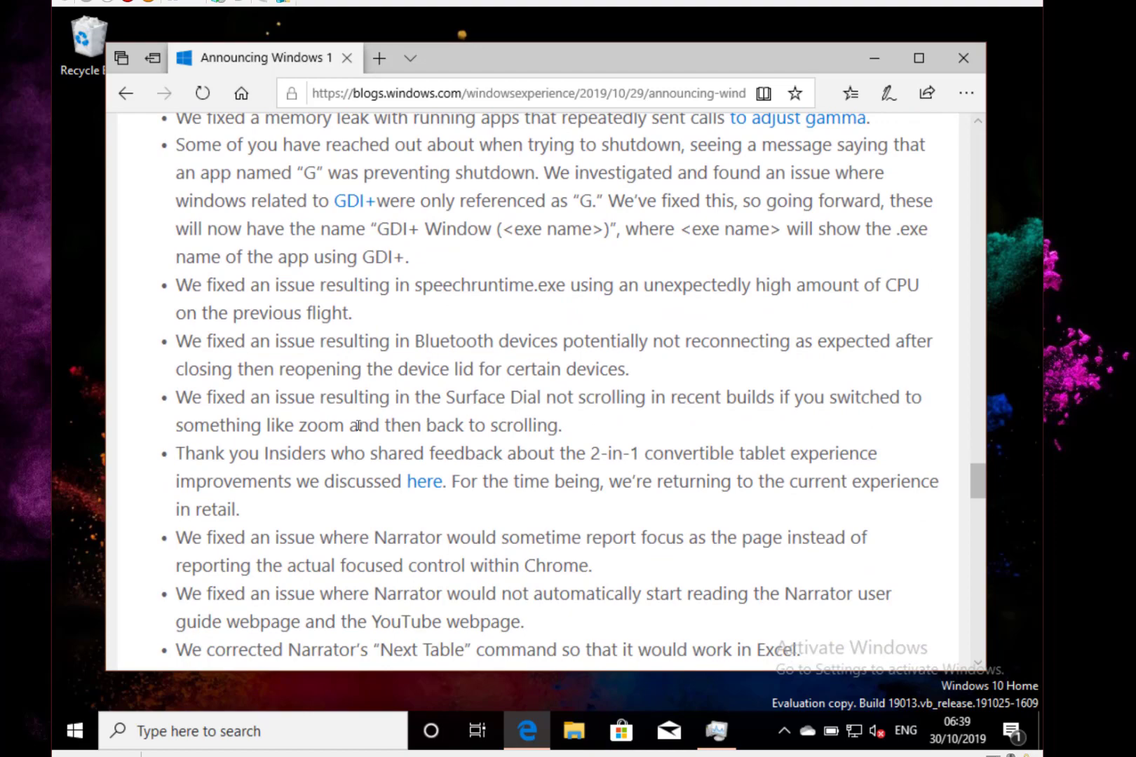
pyautogui.moveTo(411, 414)
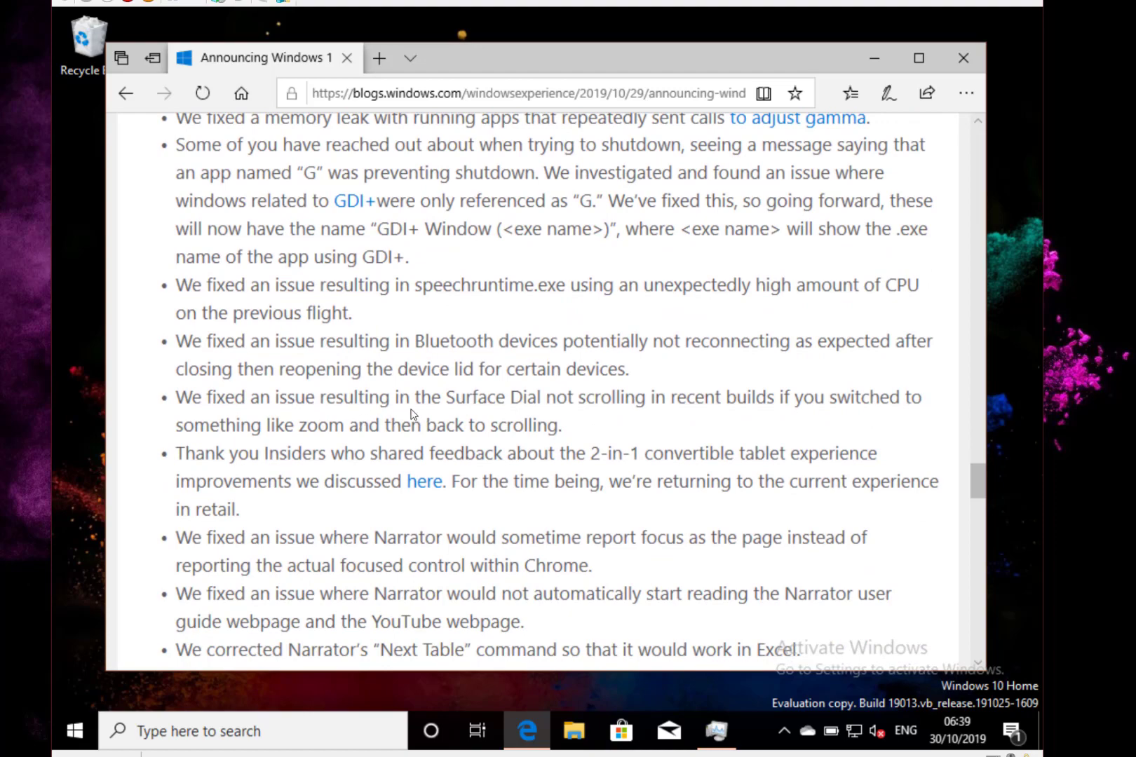
pyautogui.scroll(-3)
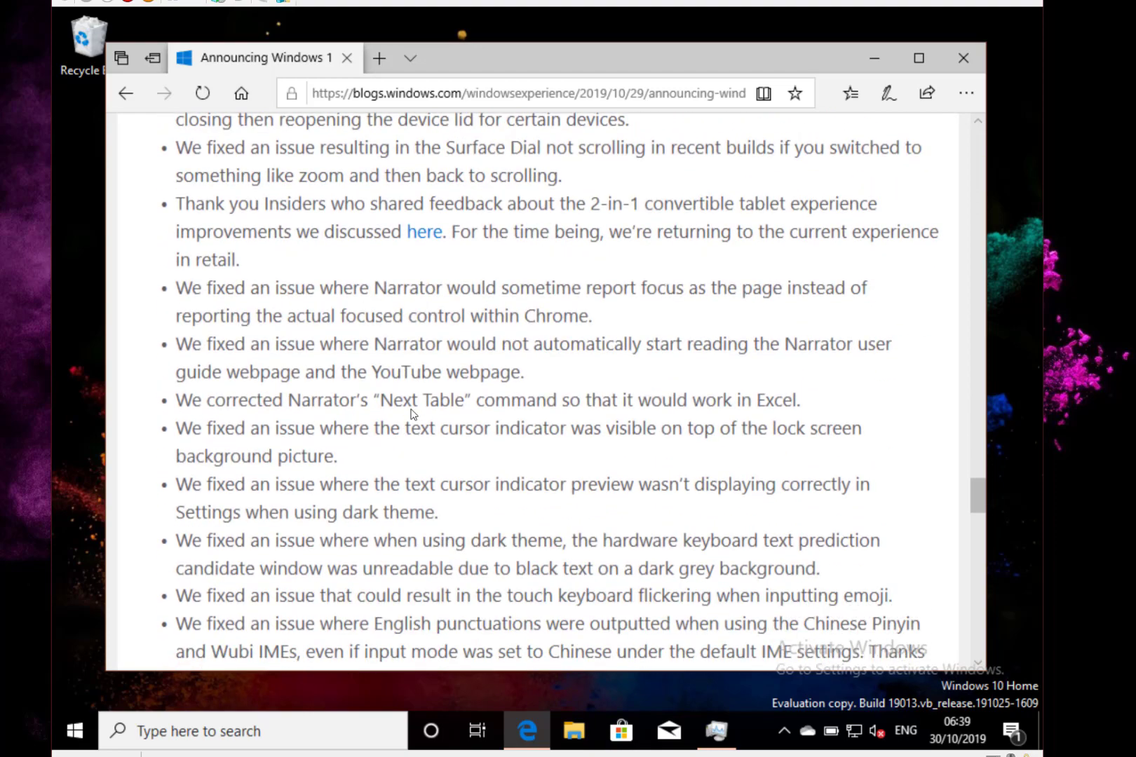
pyautogui.scroll(-3)
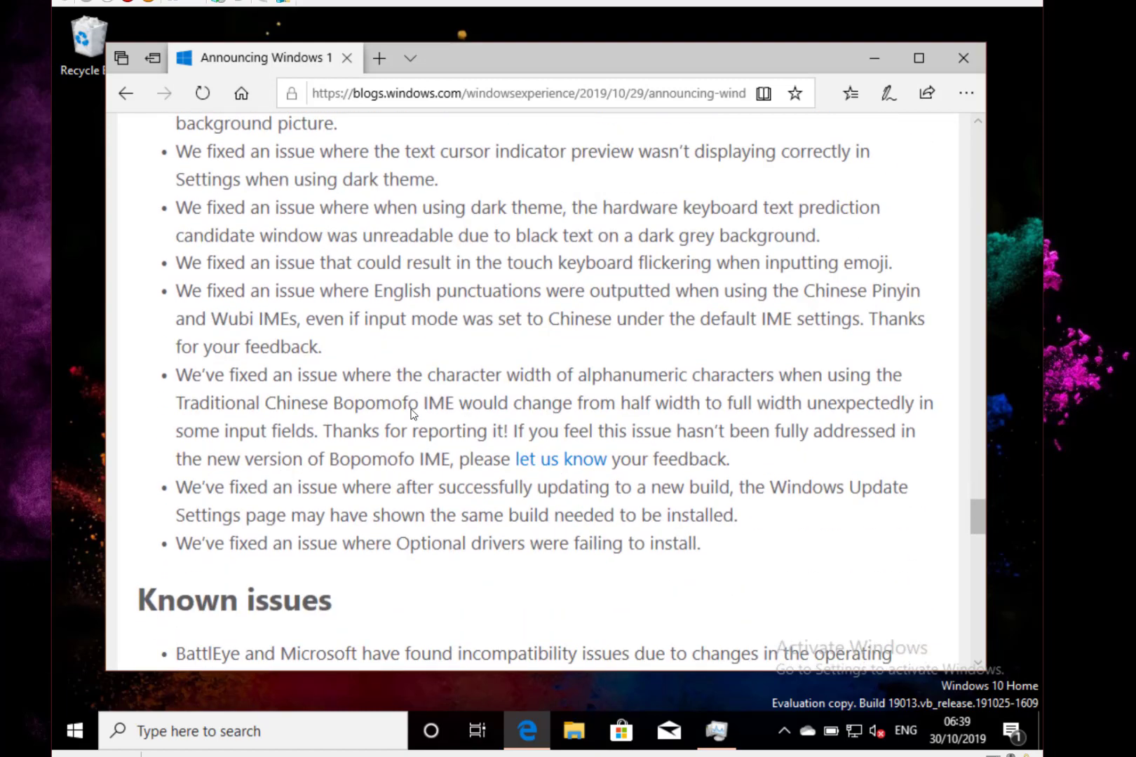
pyautogui.scroll(-3)
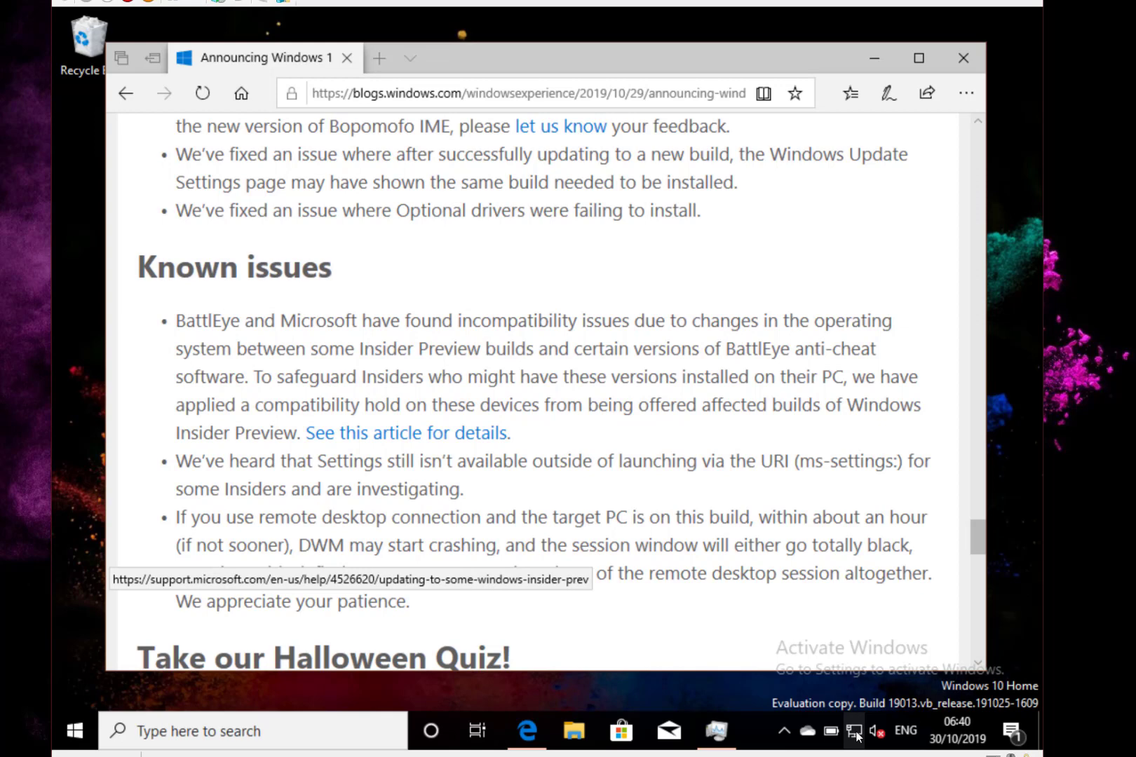
# Step: Launch Network & Internet settings from the tray, then scroll the post to the Halloween Quiz
pyautogui.click(855, 731)
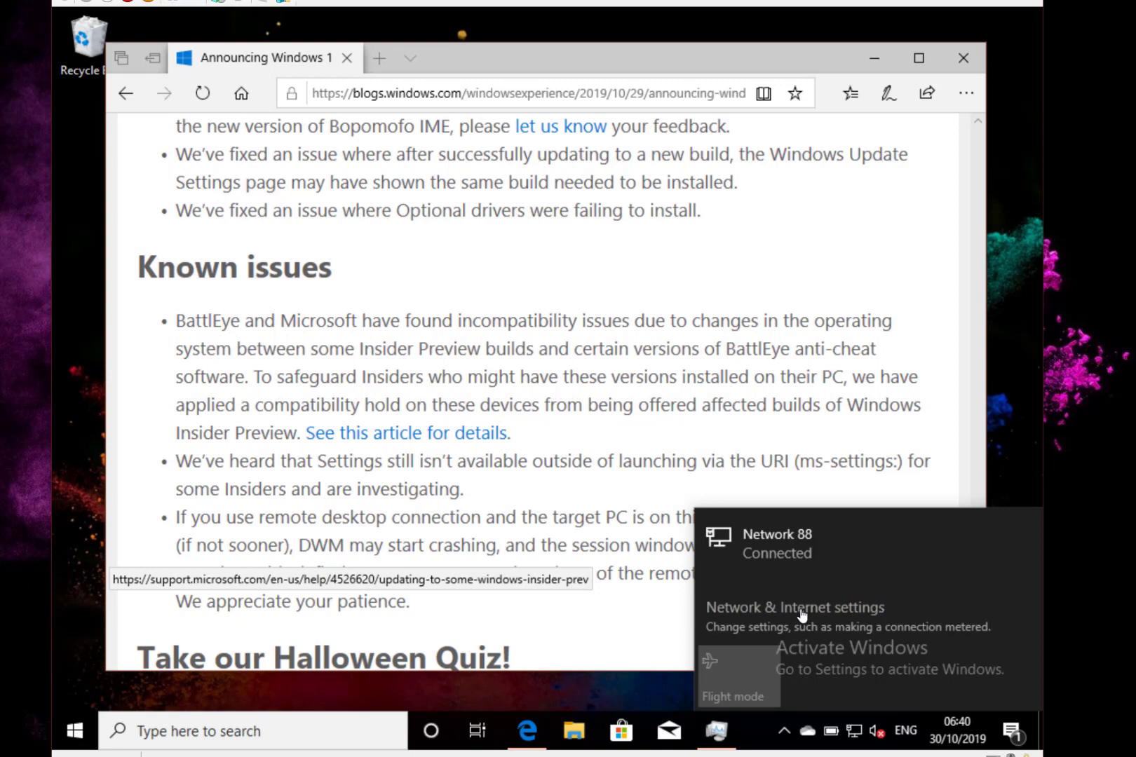
pyautogui.click(795, 607)
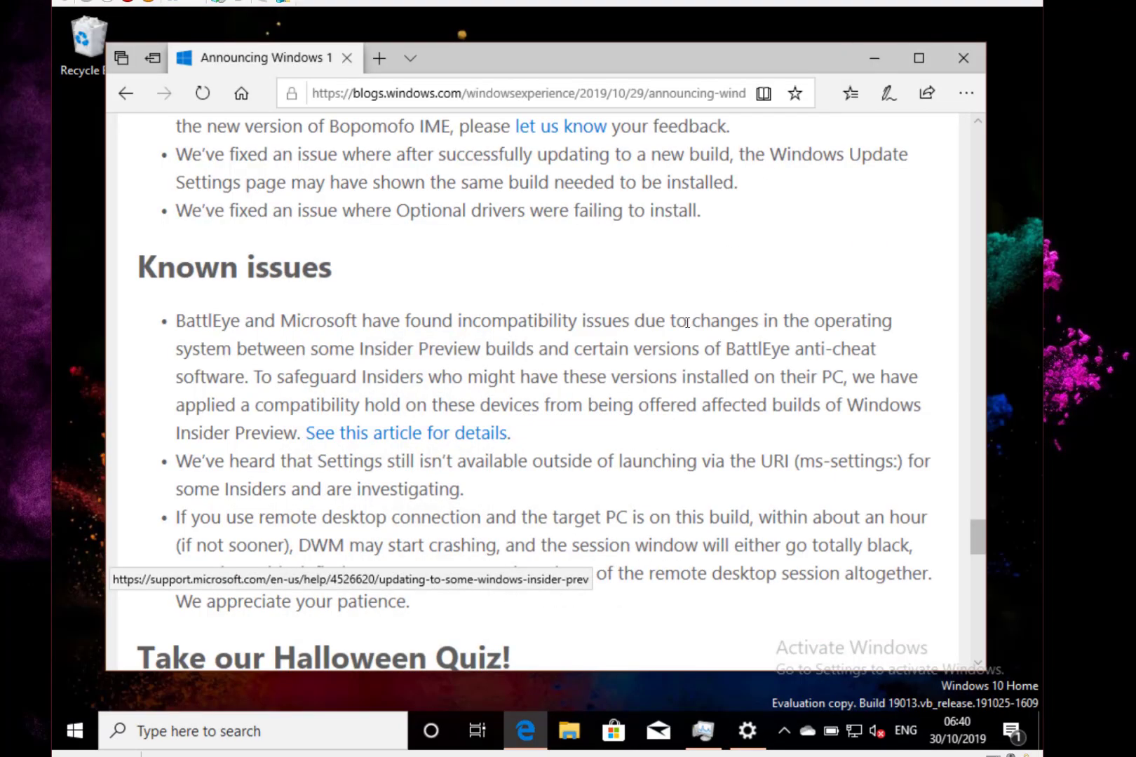
pyautogui.moveTo(747, 362)
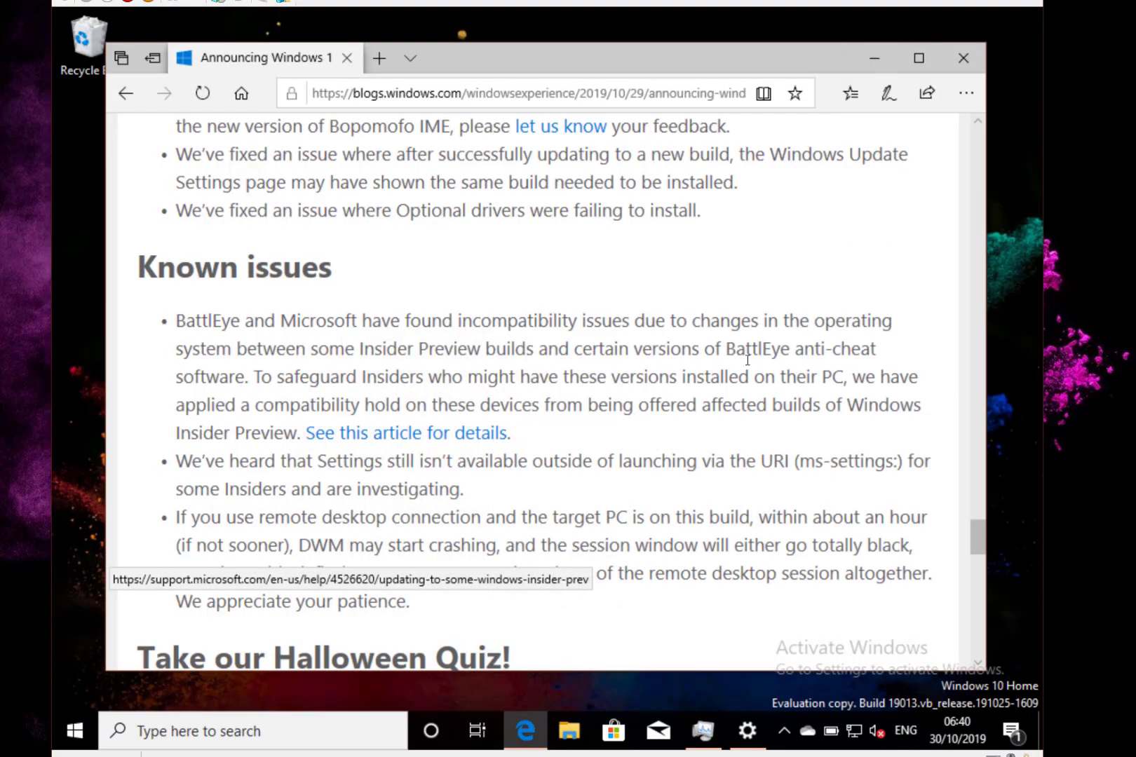
pyautogui.moveTo(582, 279)
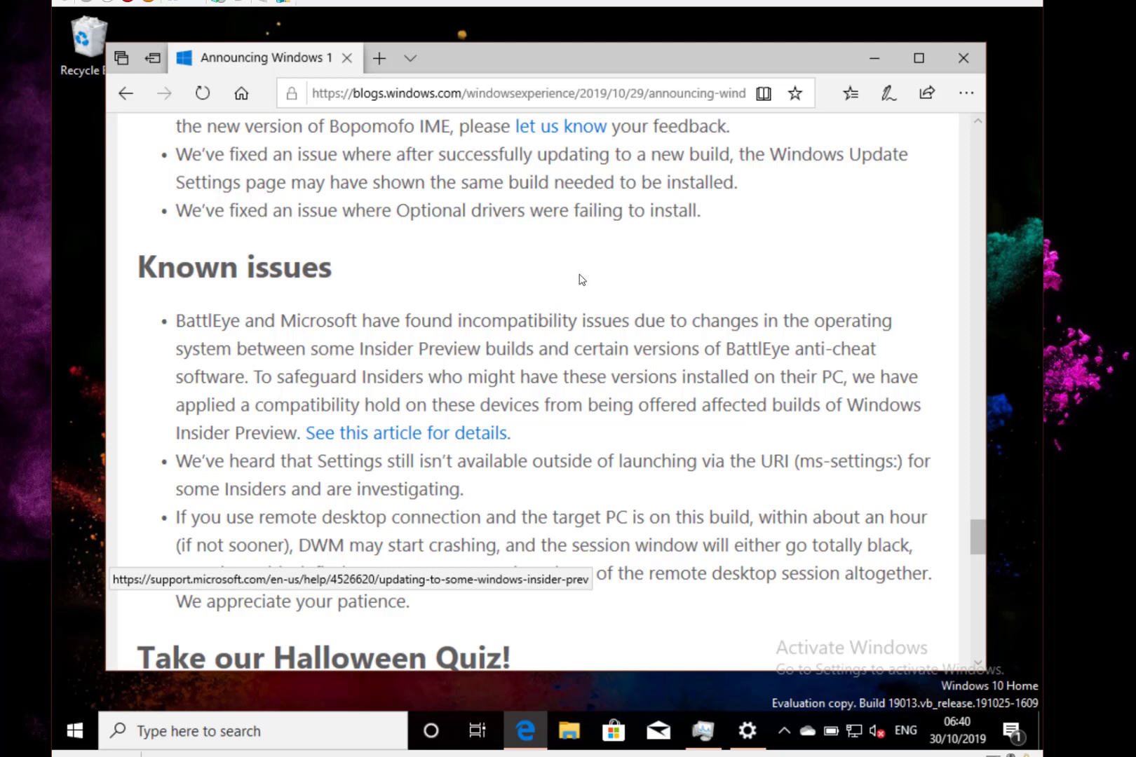
pyautogui.scroll(-3)
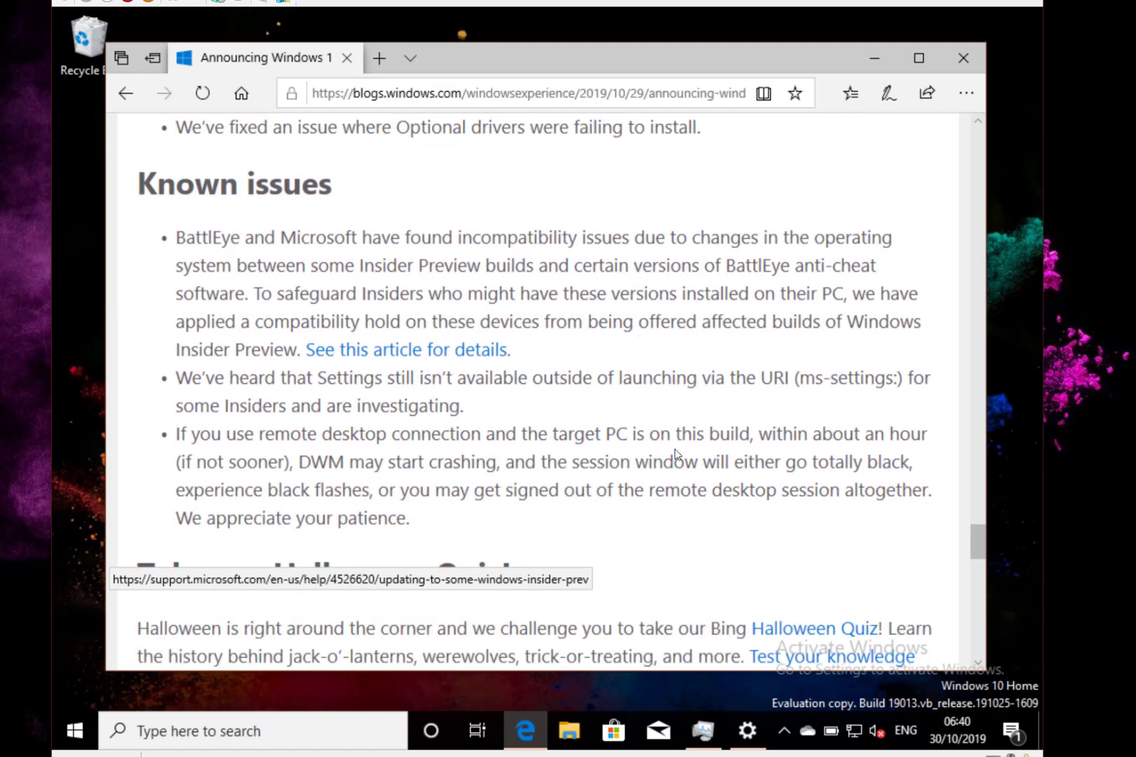